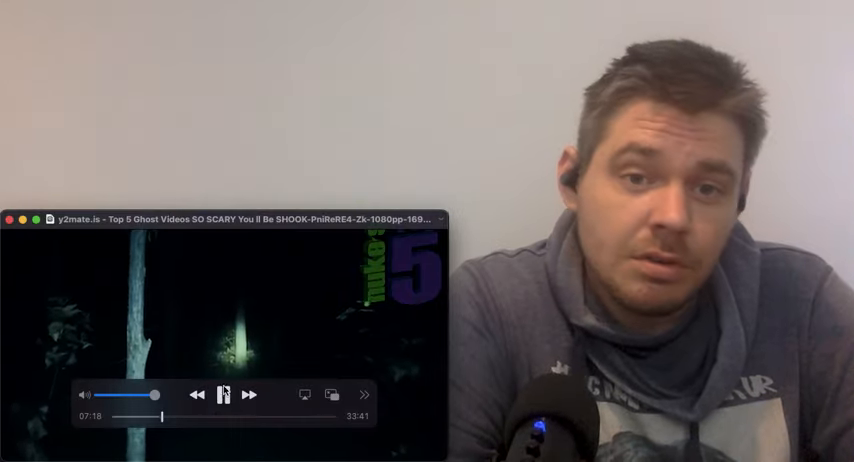
Pause the ghost video compilation around the seven-minute mark
{"action": "left_click", "coordinate": [224, 396]}
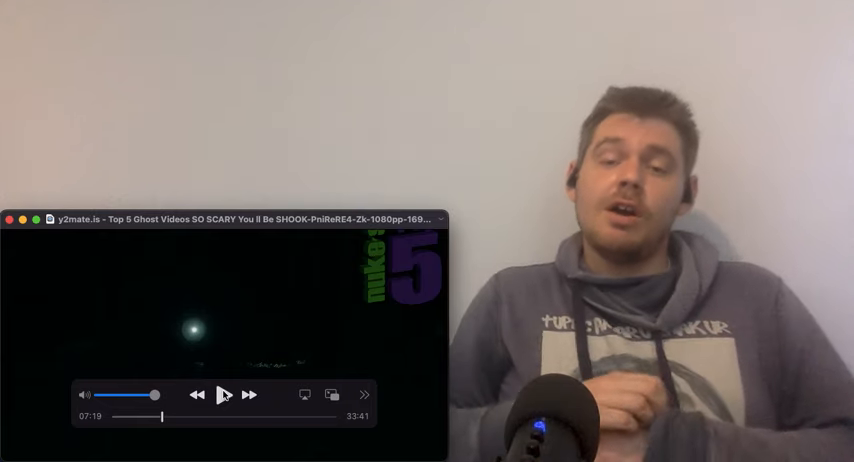